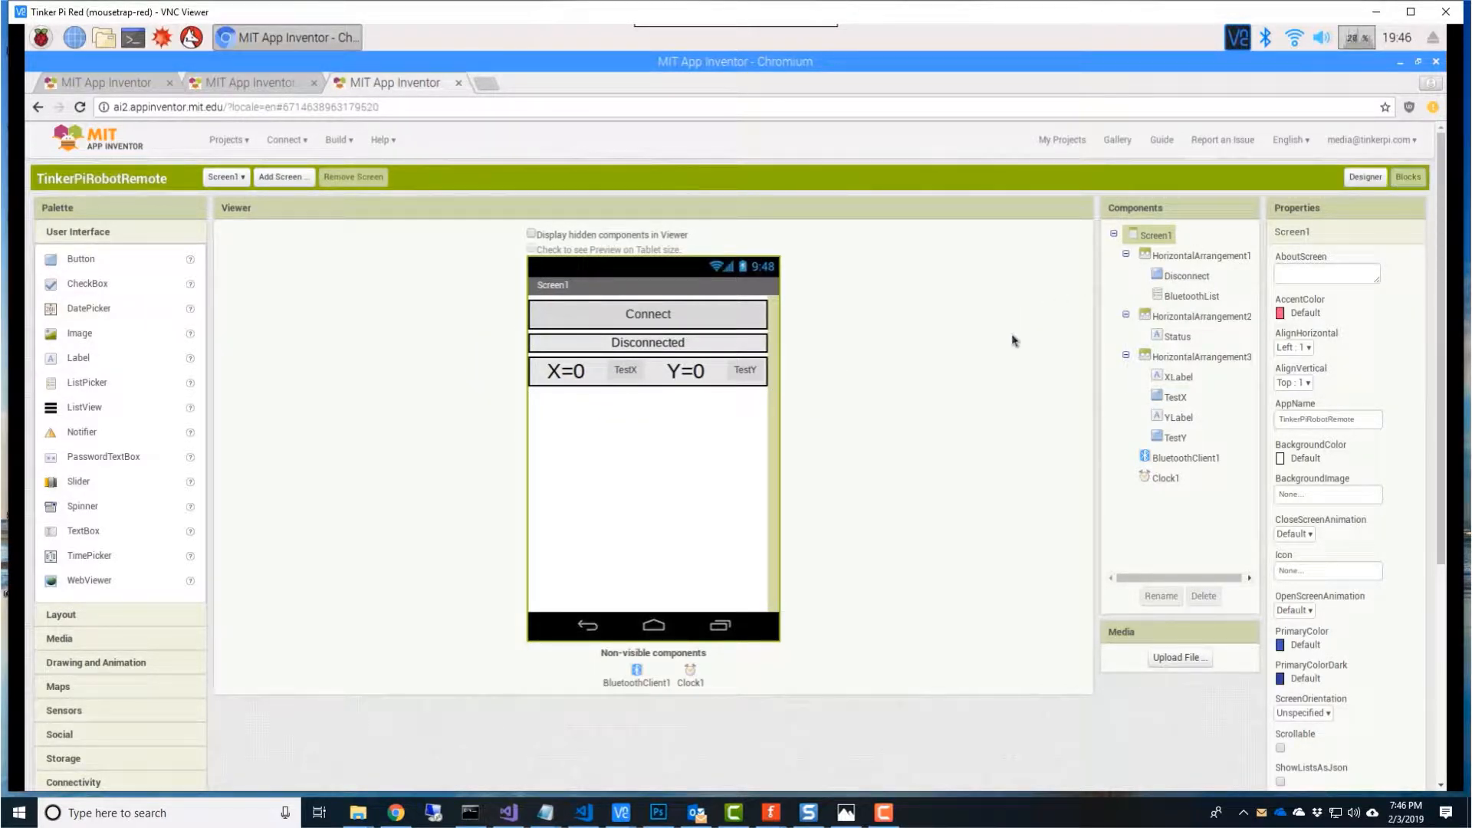
Wire the 9V battery positive to the L298N 12V terminal and negative to its ground.
click(1407, 176)
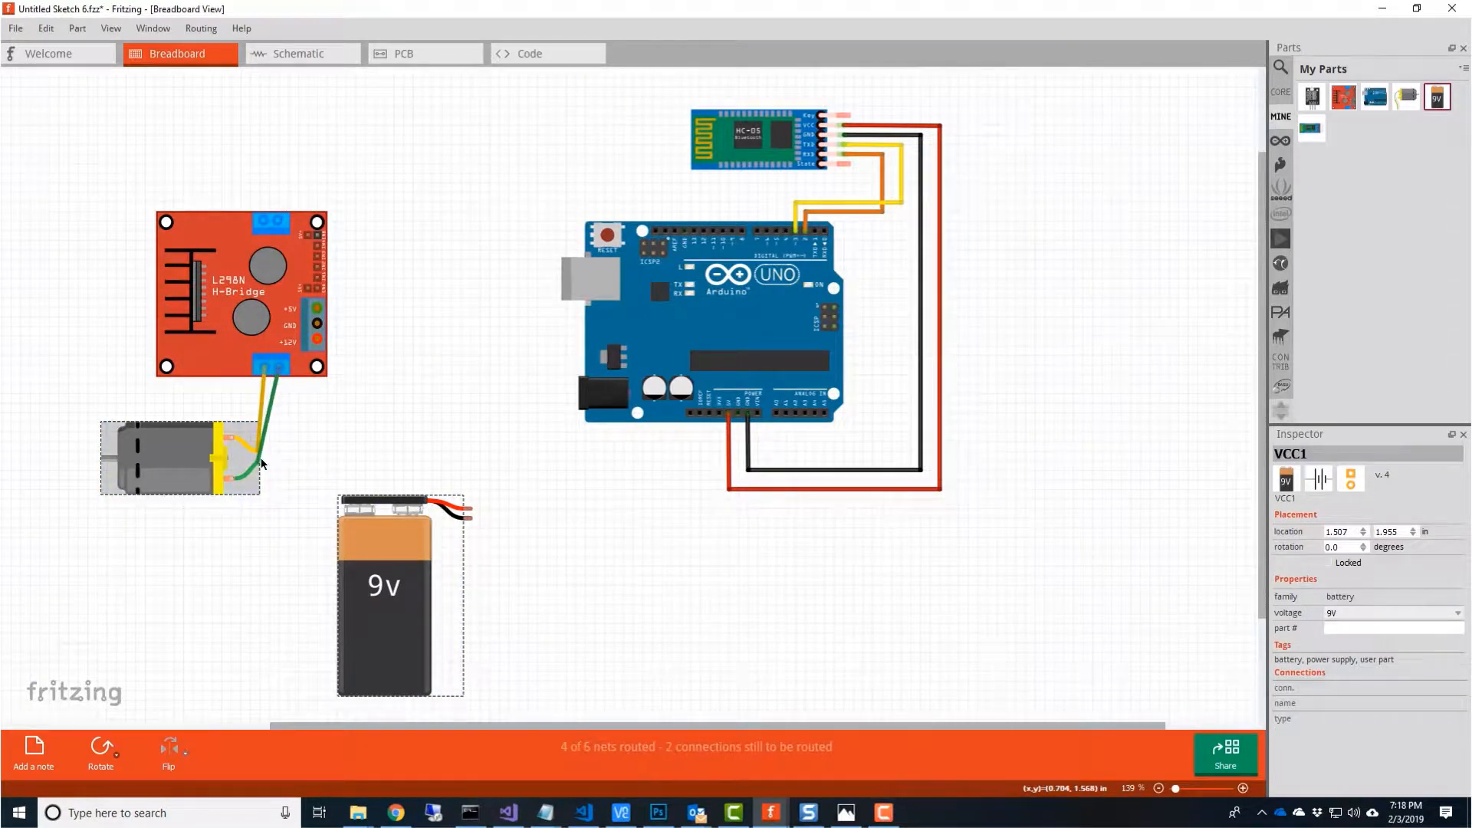
click(179, 457)
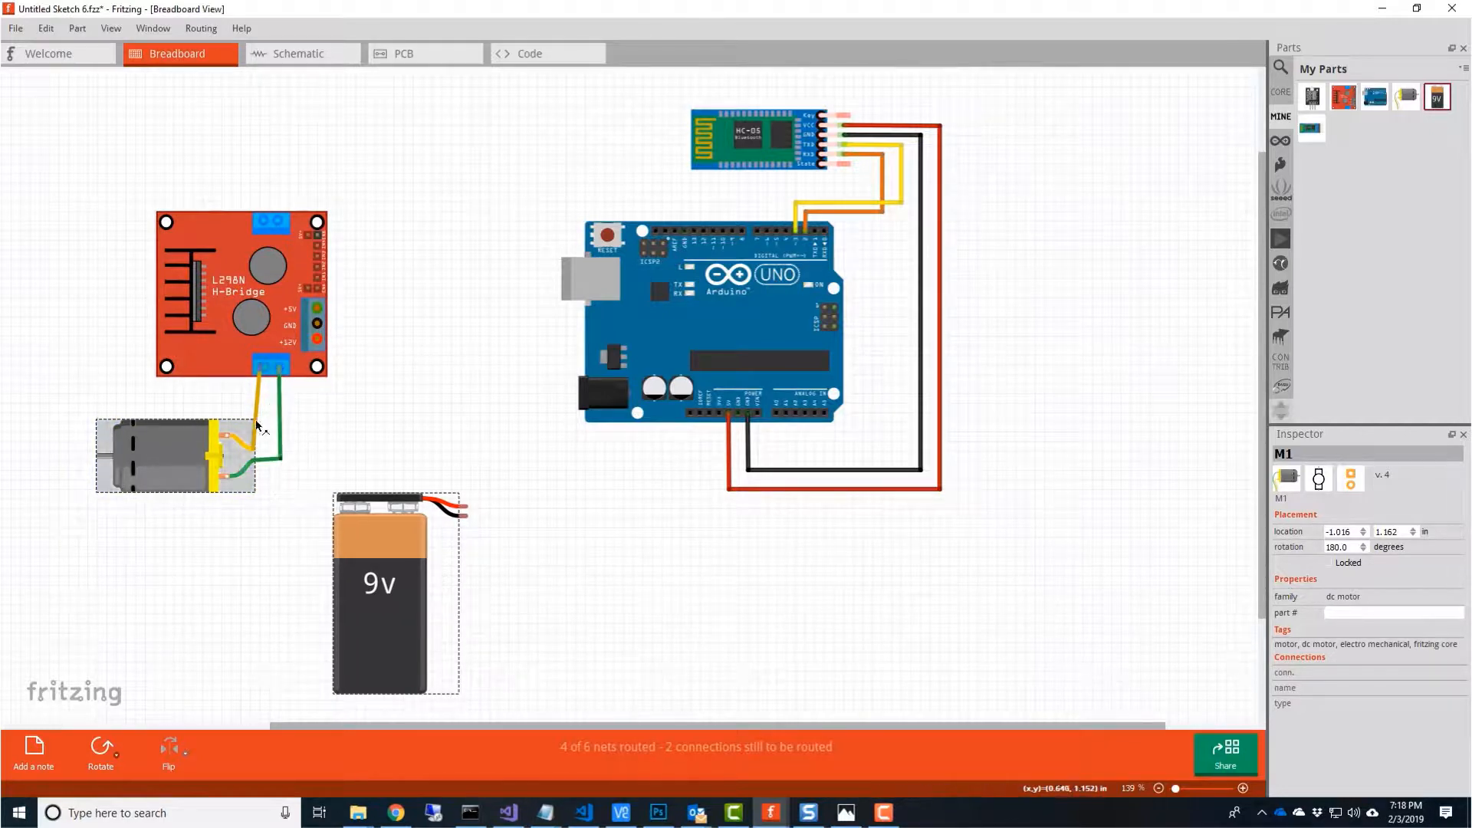
click(460, 432)
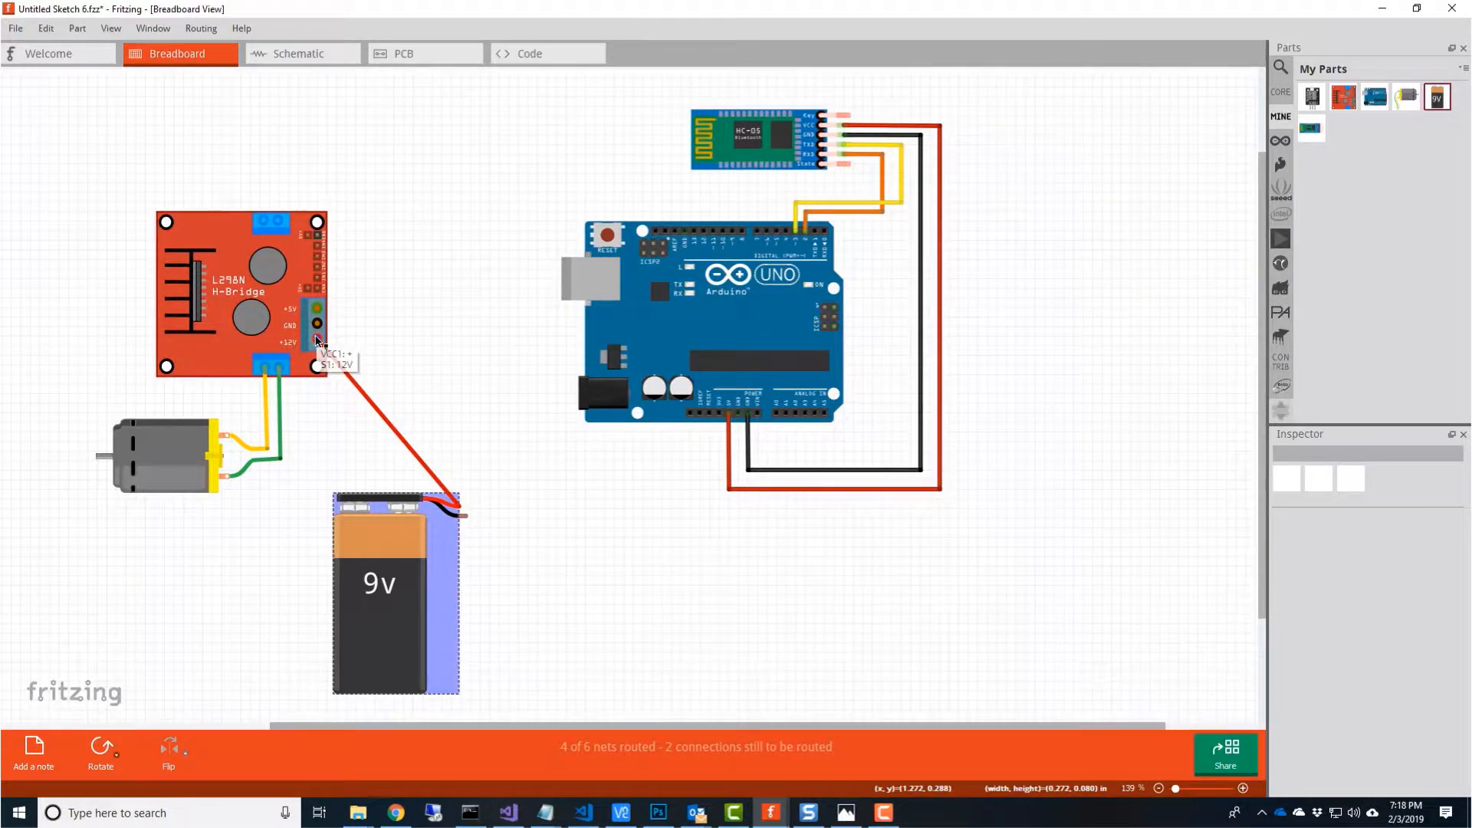
click(394, 597)
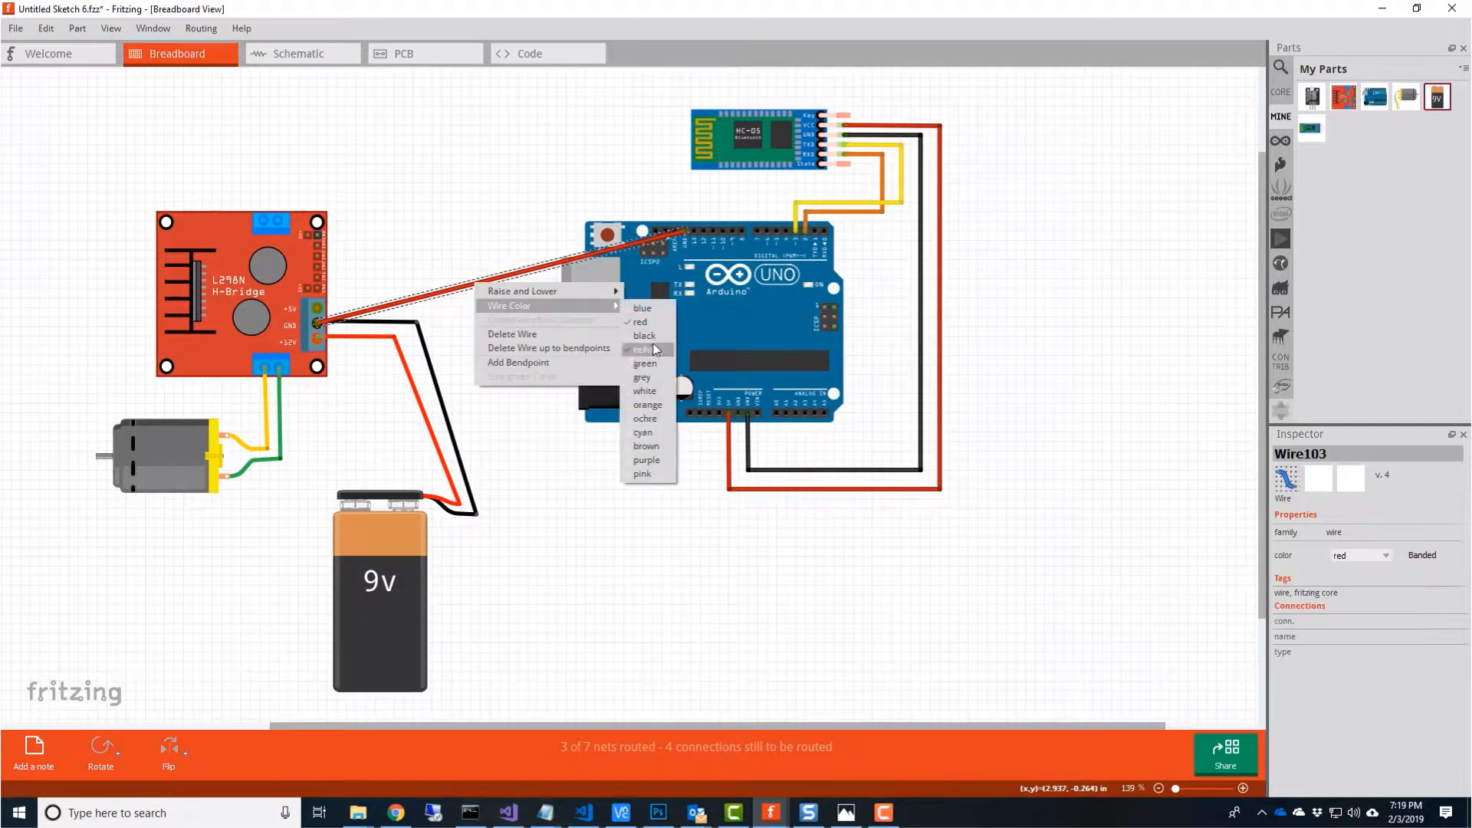
Colour the ground wire black and recolour the control wire via Wire Color.
click(644, 335)
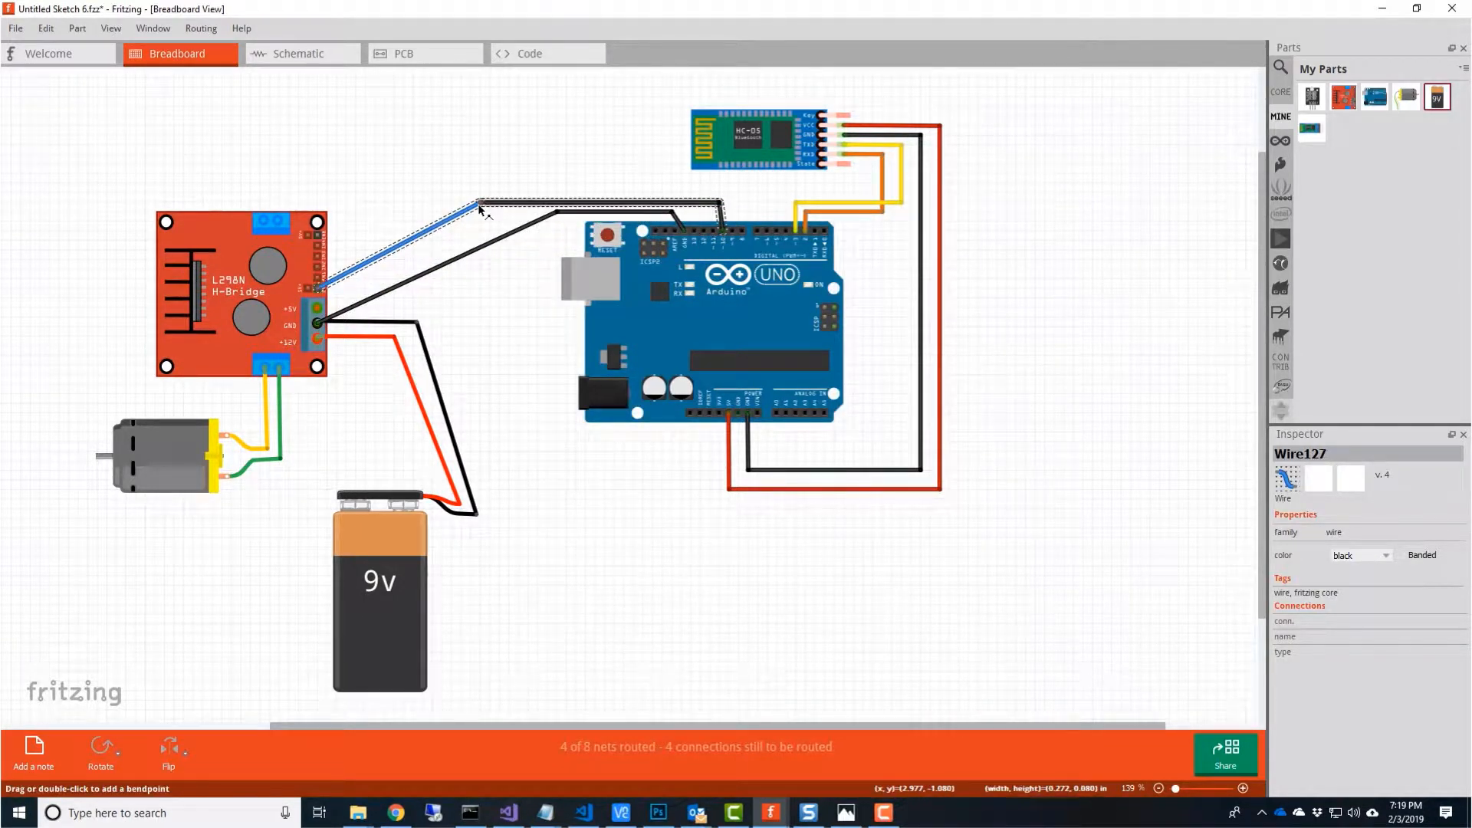
right_click(478, 205)
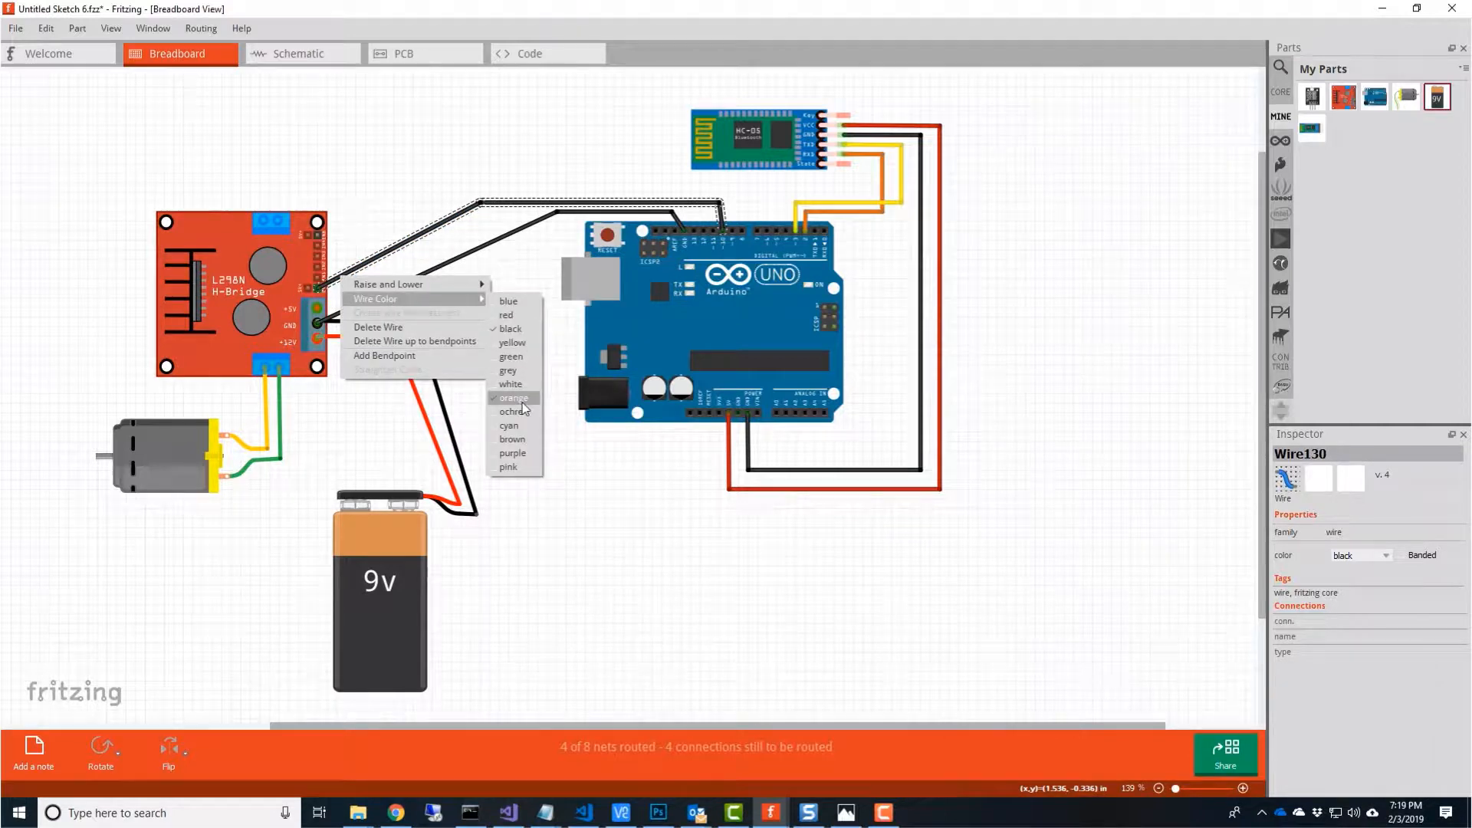
click(507, 301)
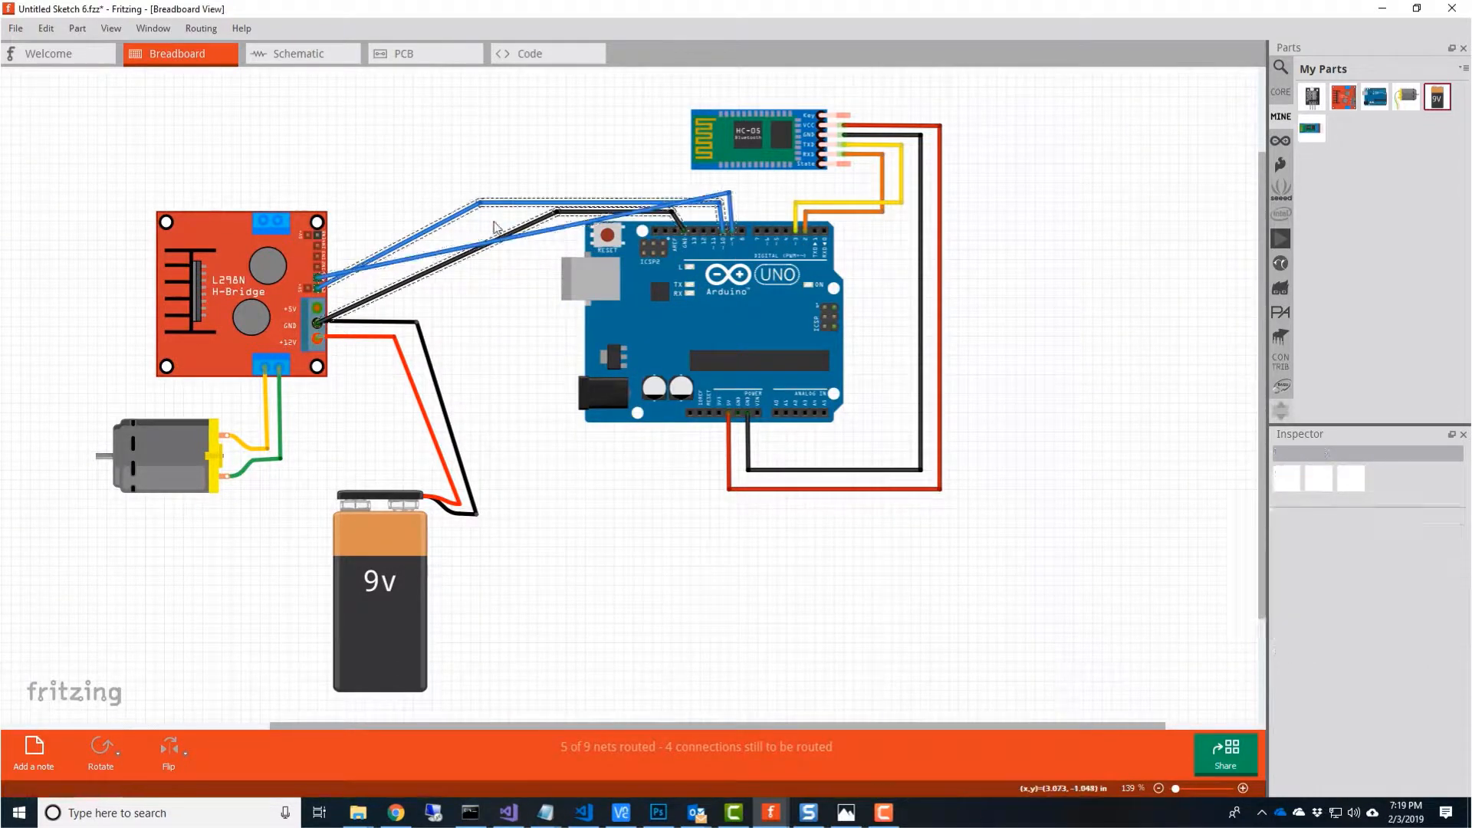
click(321, 272)
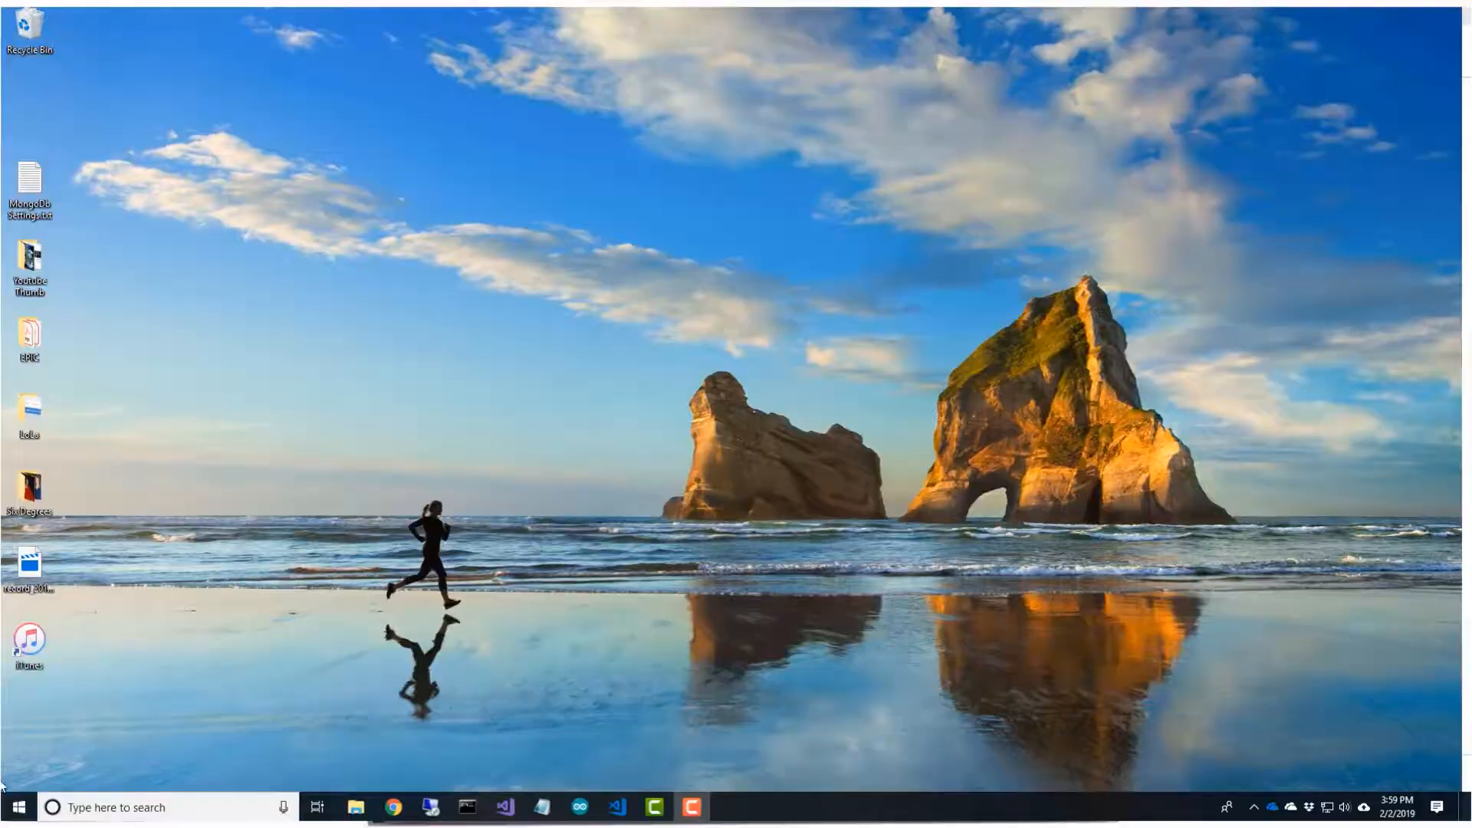
Connect to Tinker Pi Red over VNC and declare int enA = 10, in1 = 9, in2 = 8.
click(727, 807)
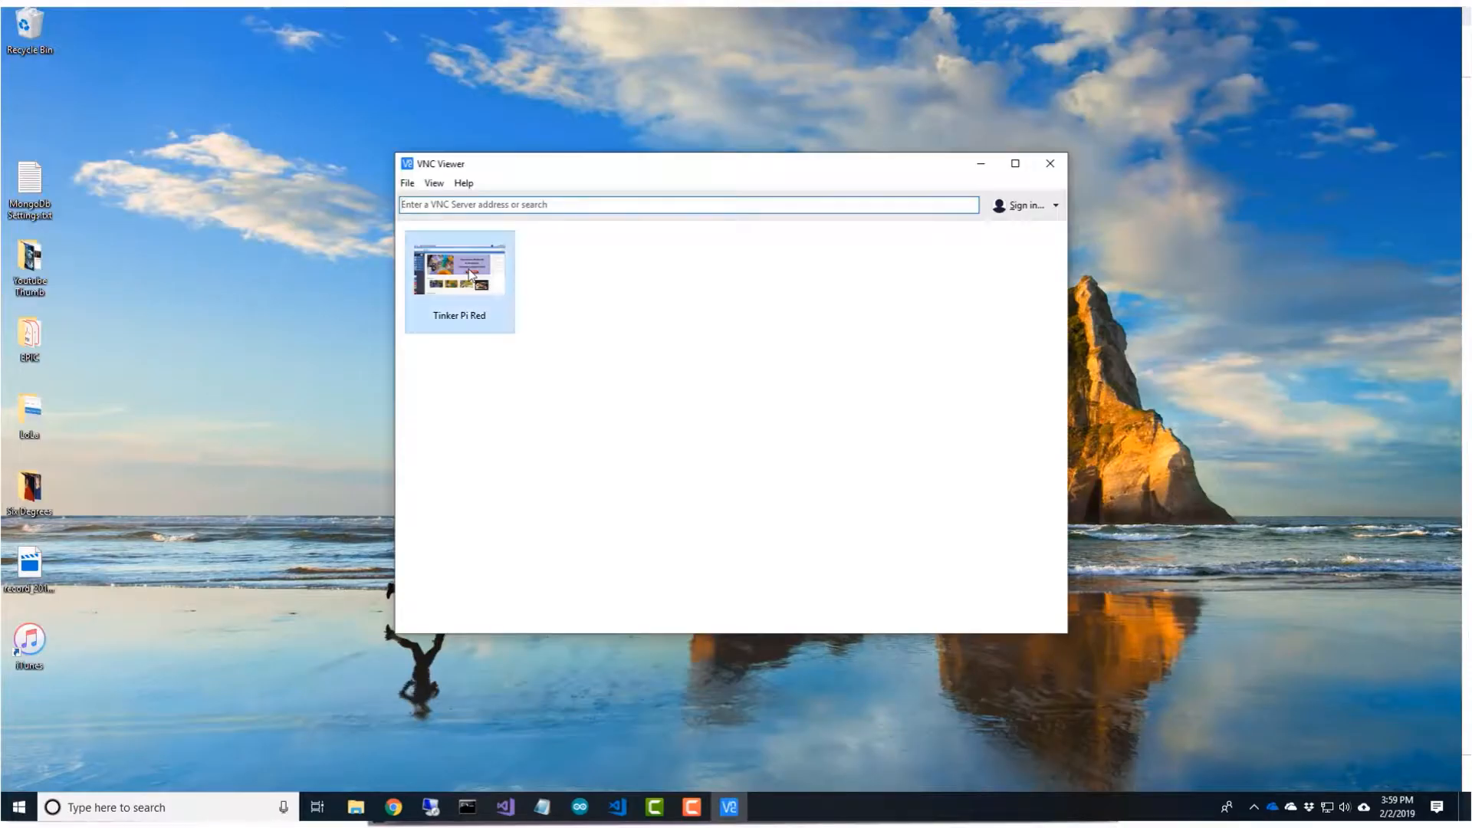
double_click(459, 272)
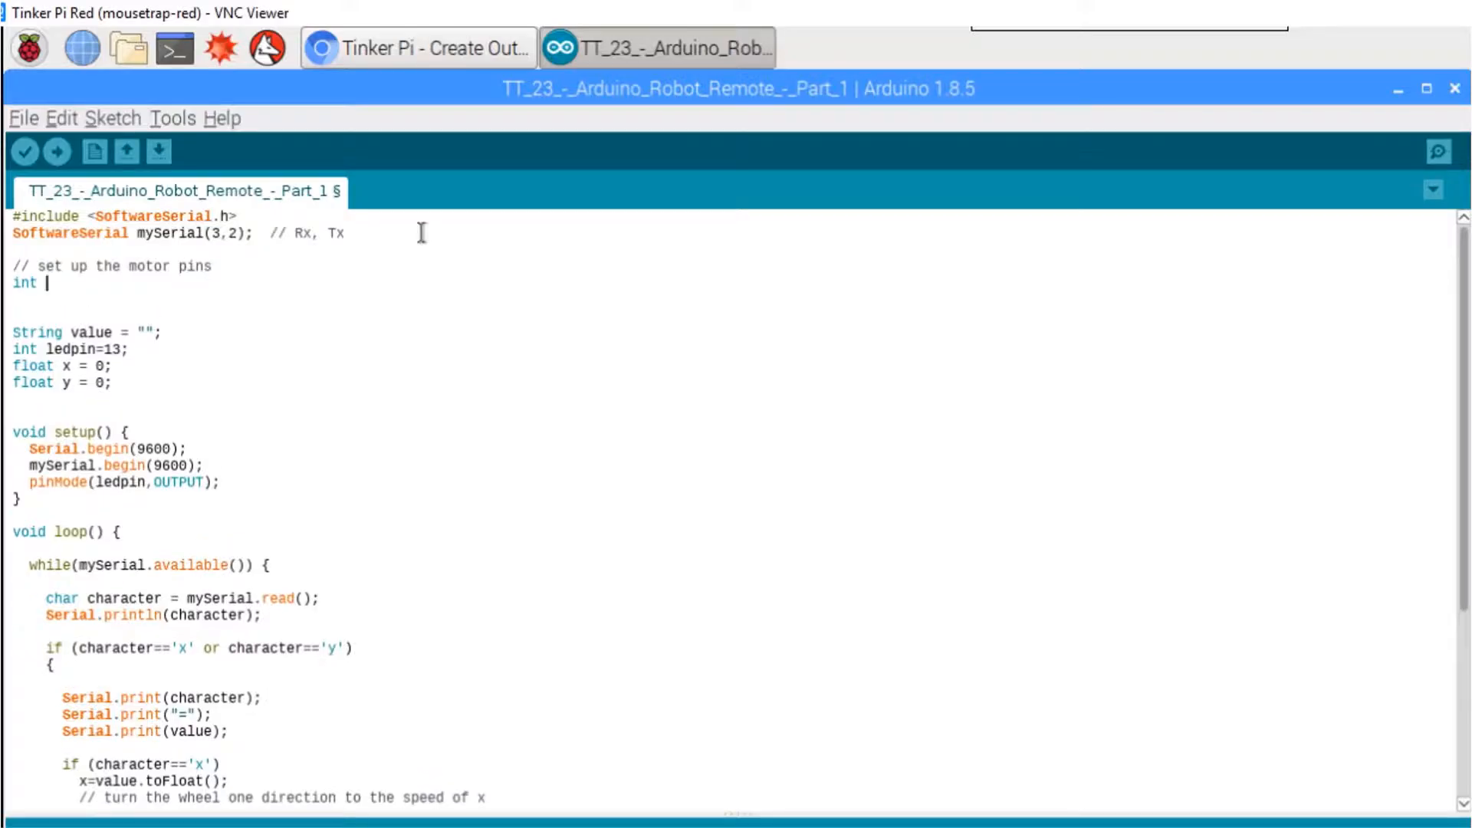
text(enA = 10;)
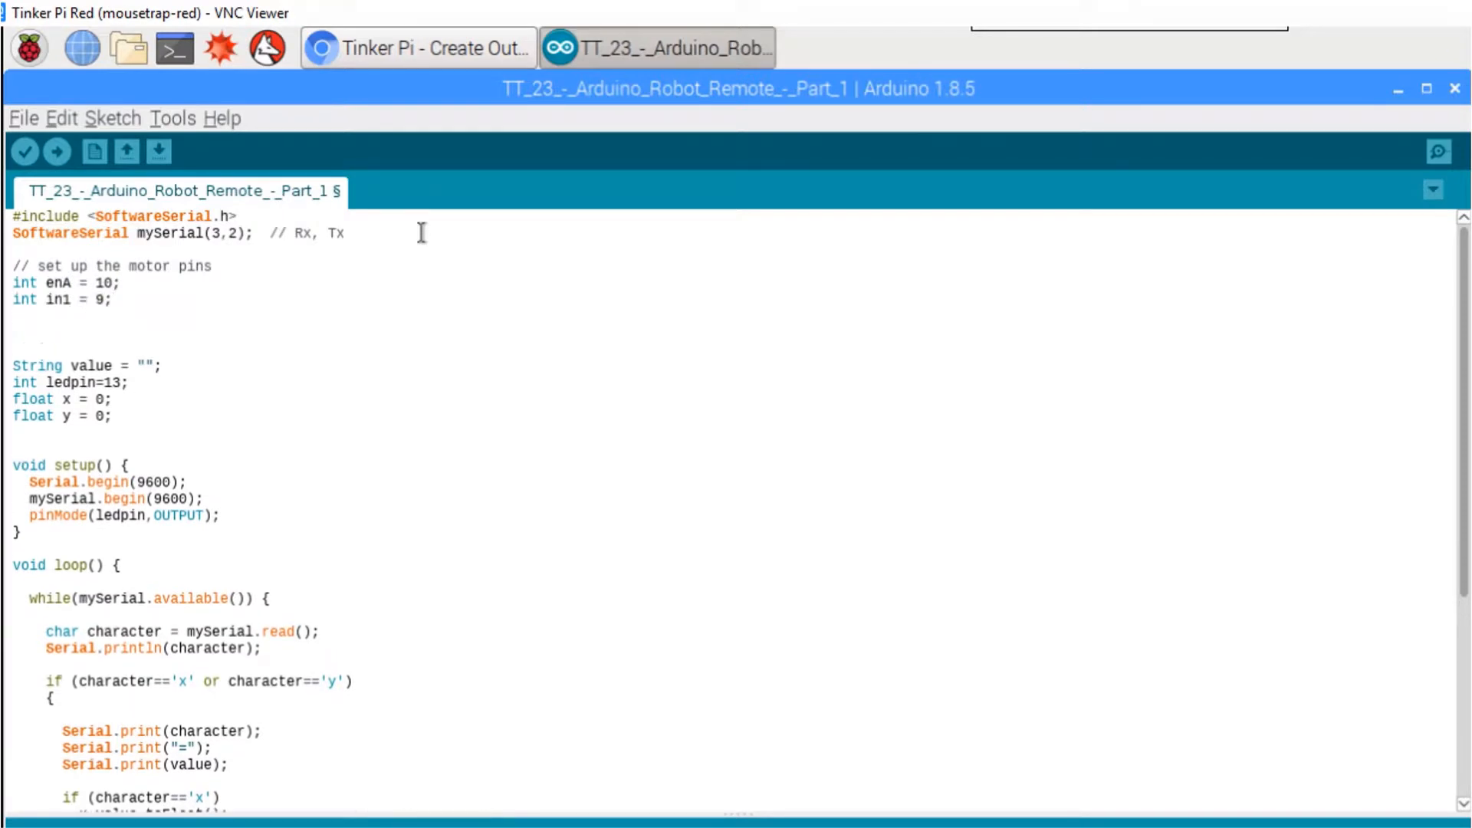
text(int in2 = 8;)
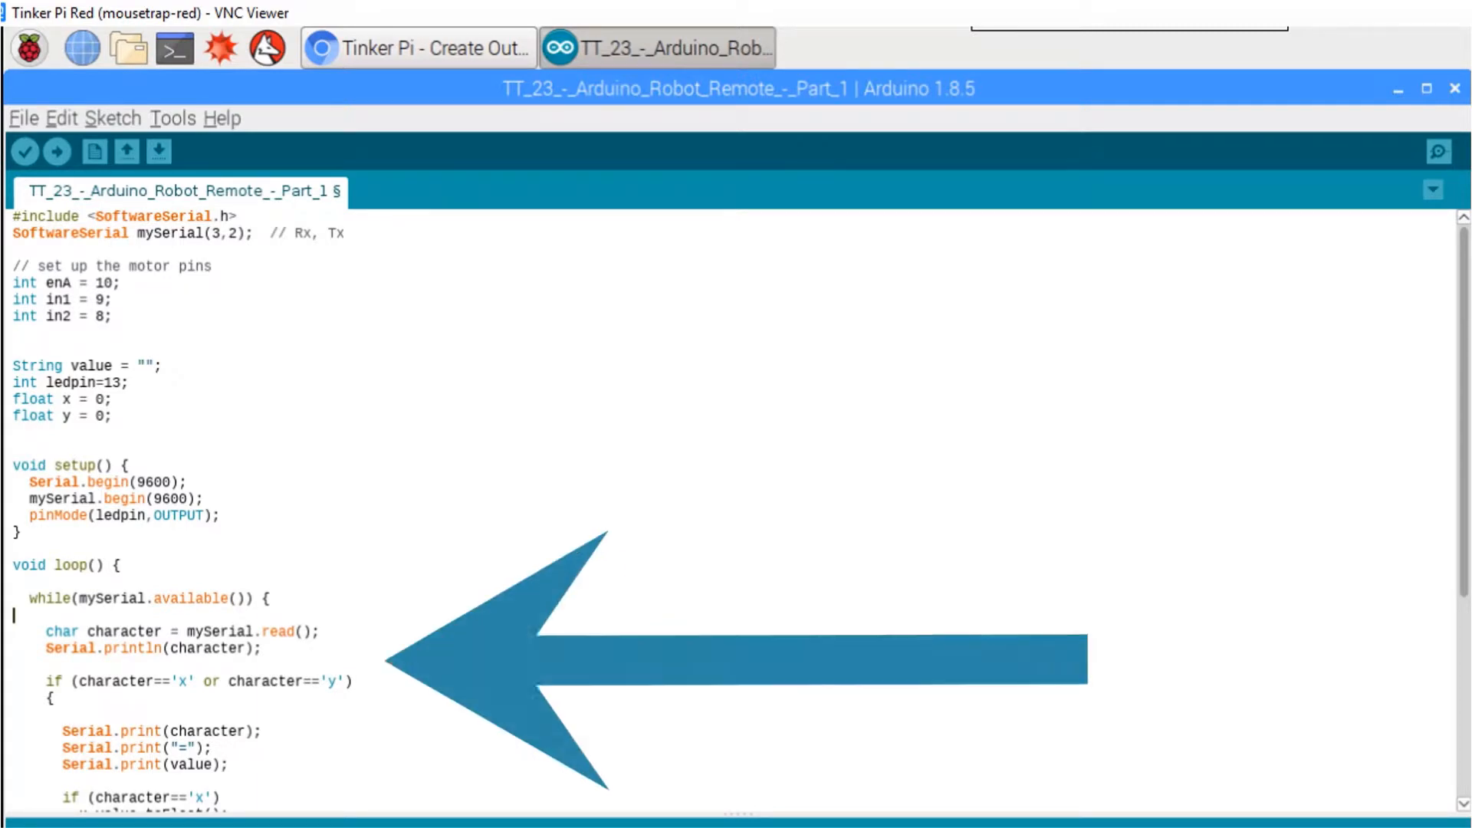
scroll(down, 3)
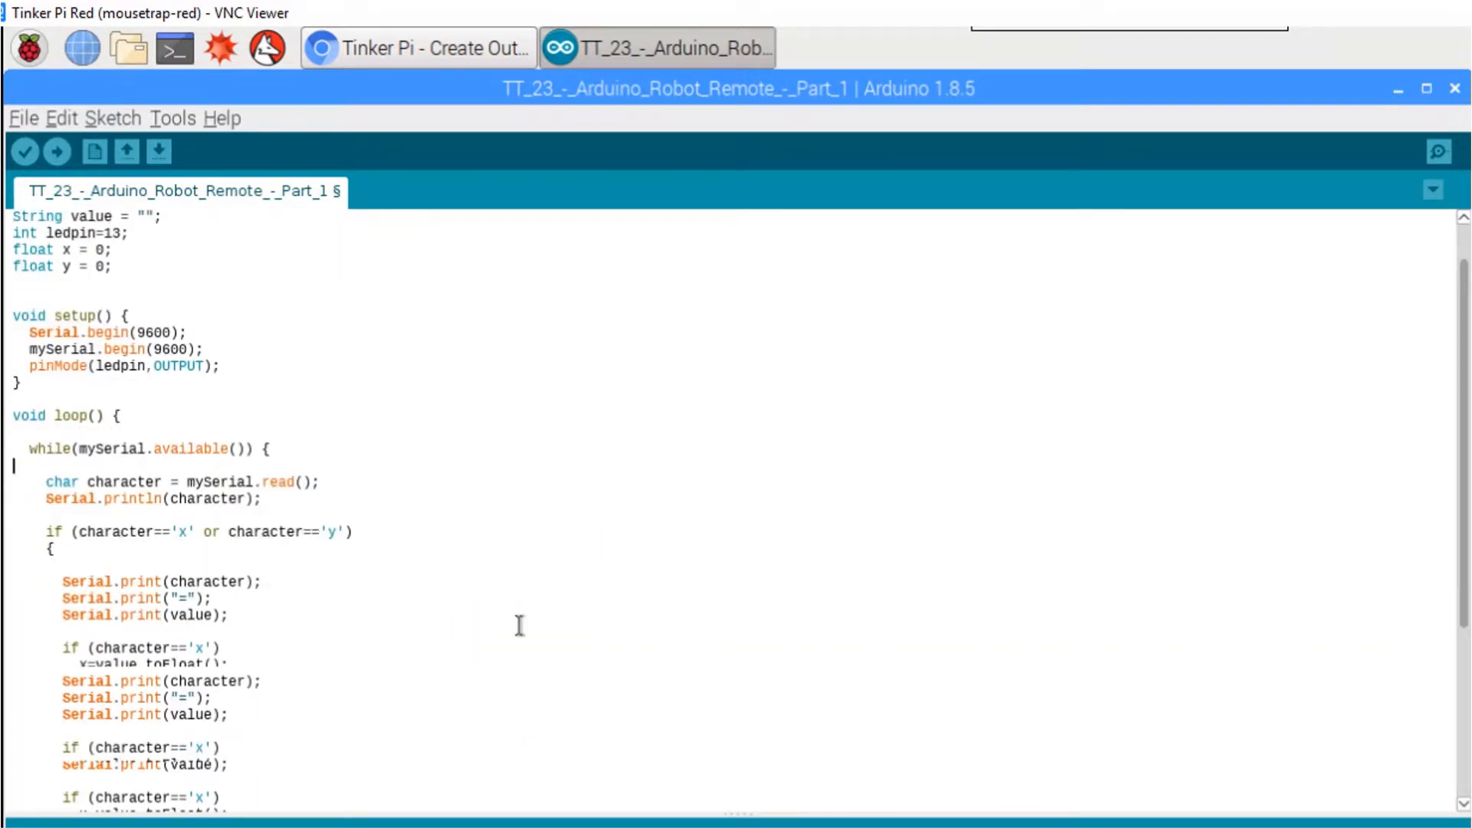
scroll(down, 3)
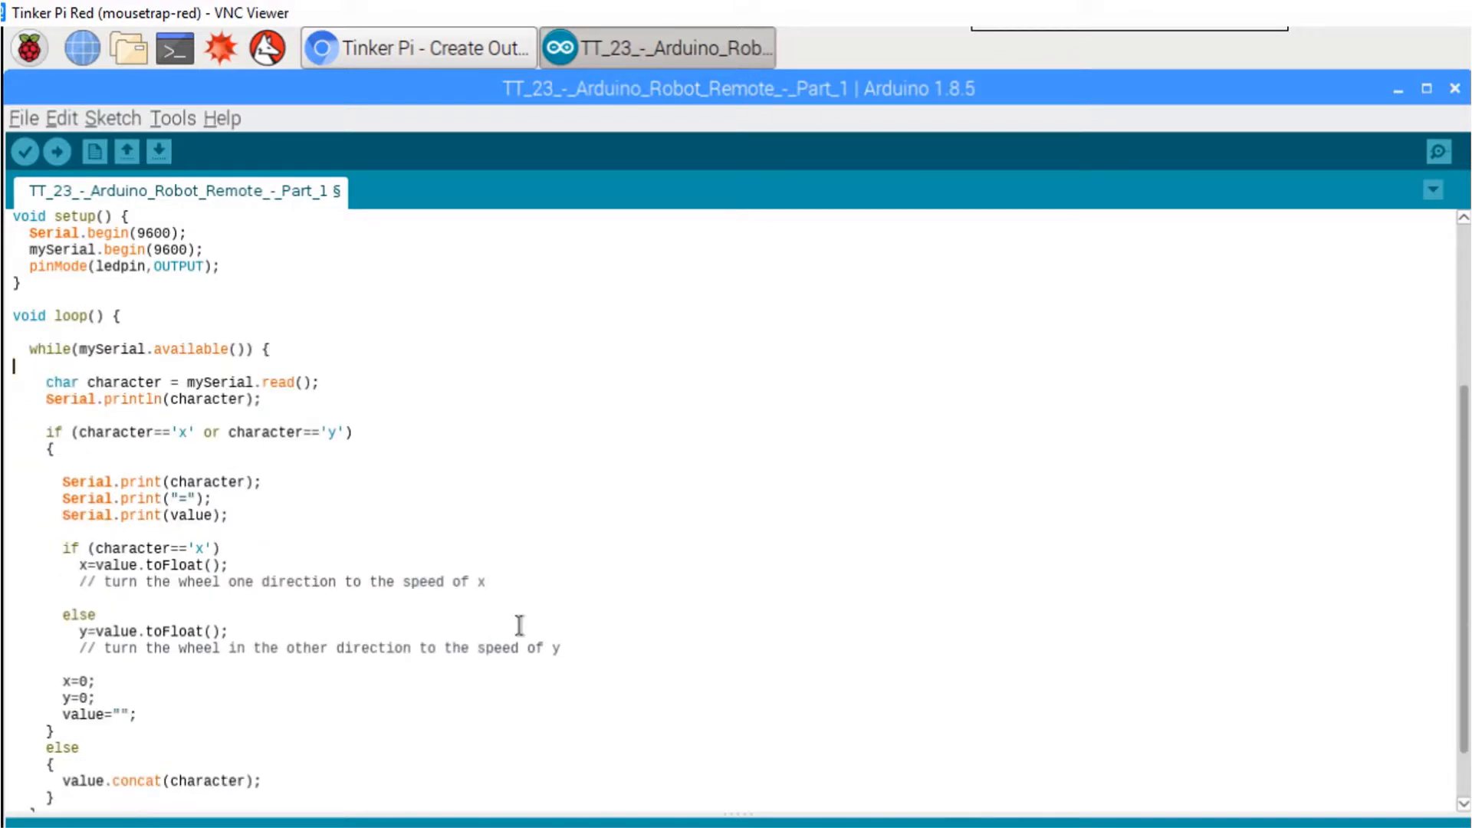
scroll(down, 3)
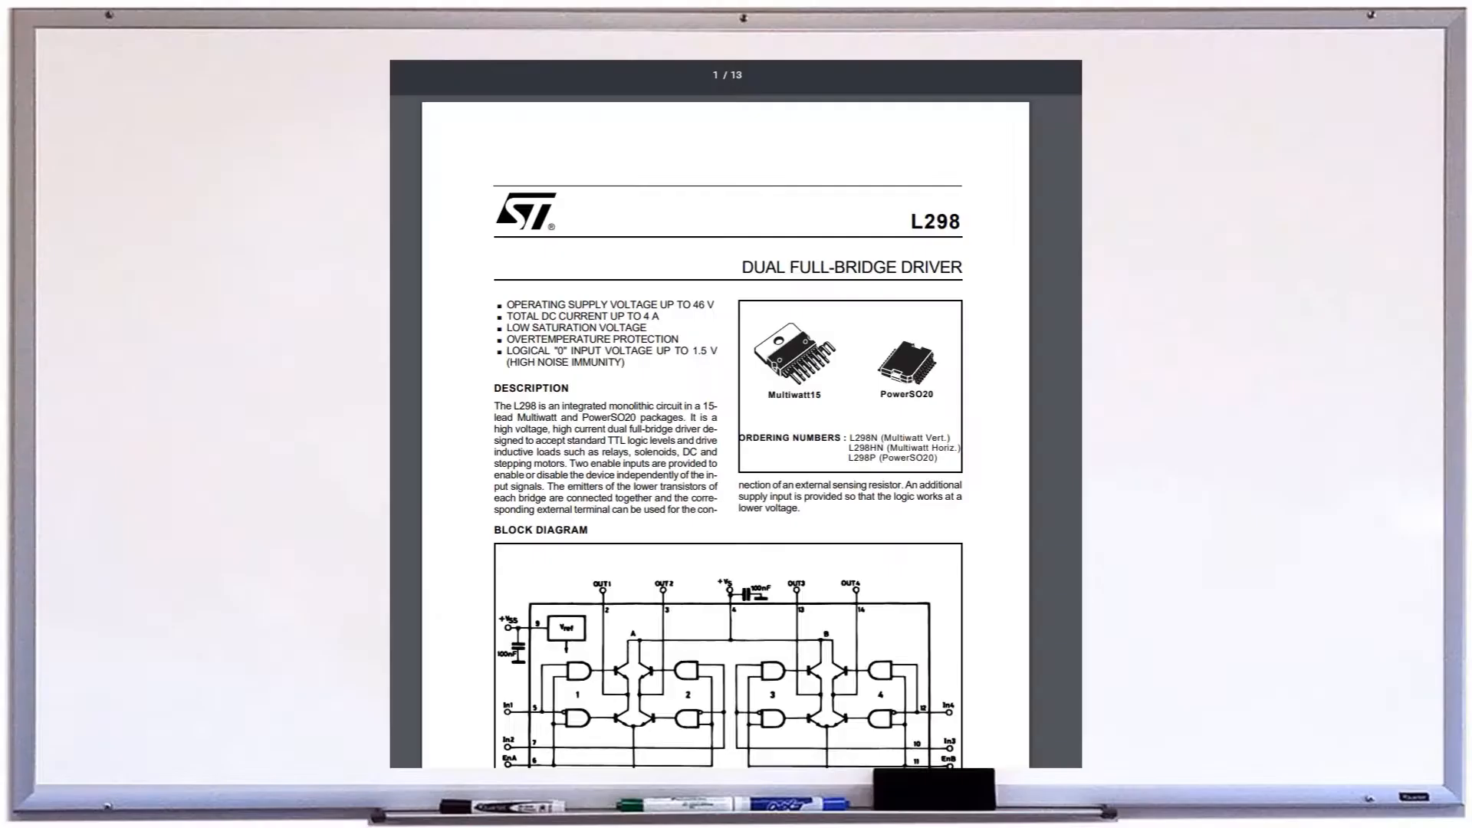
Scroll through the L298 datasheet and Adafruit GitHub page before bracing the x branch.
scroll(down, 3)
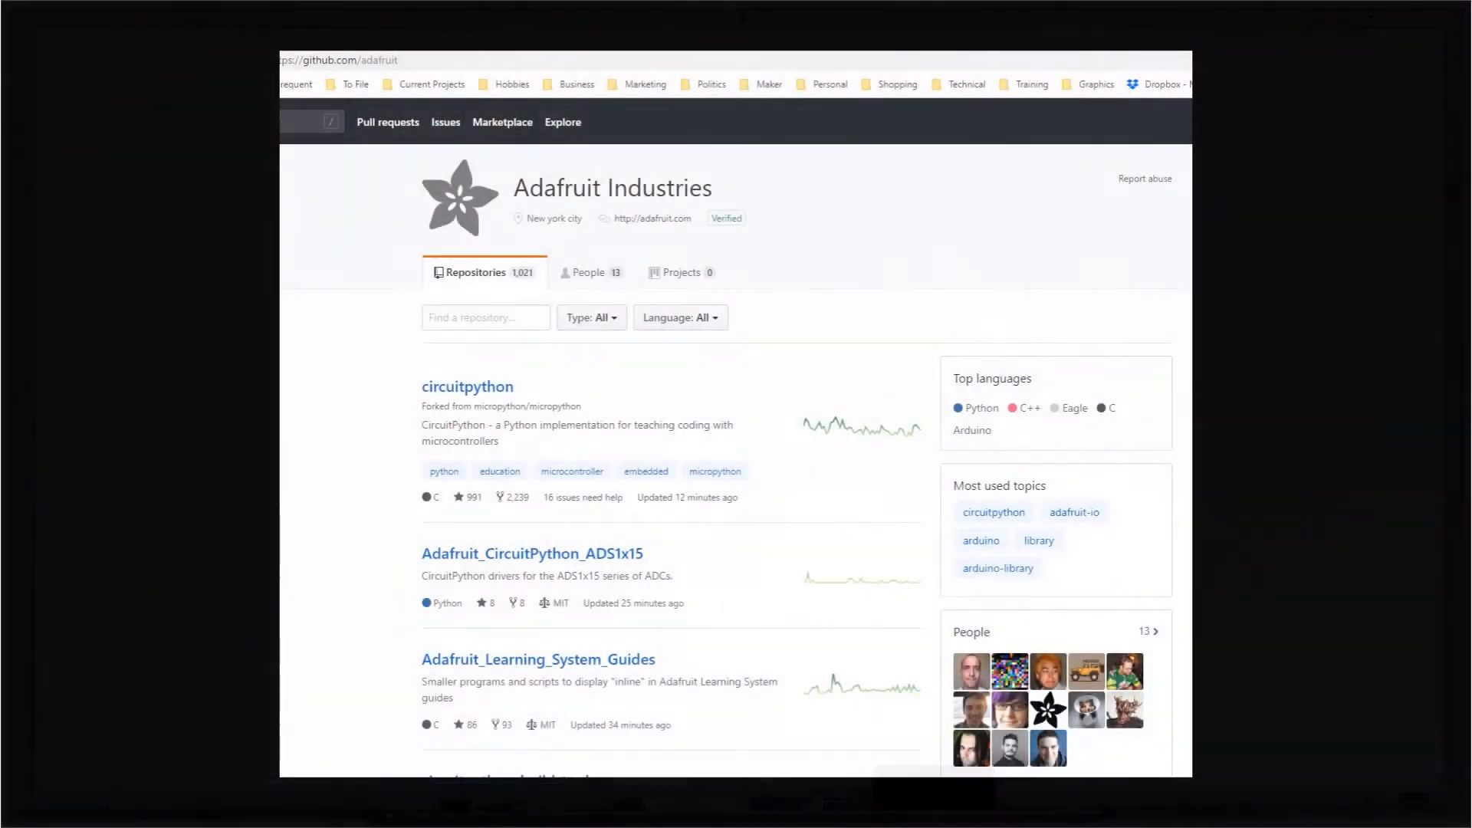
scroll(down, 3)
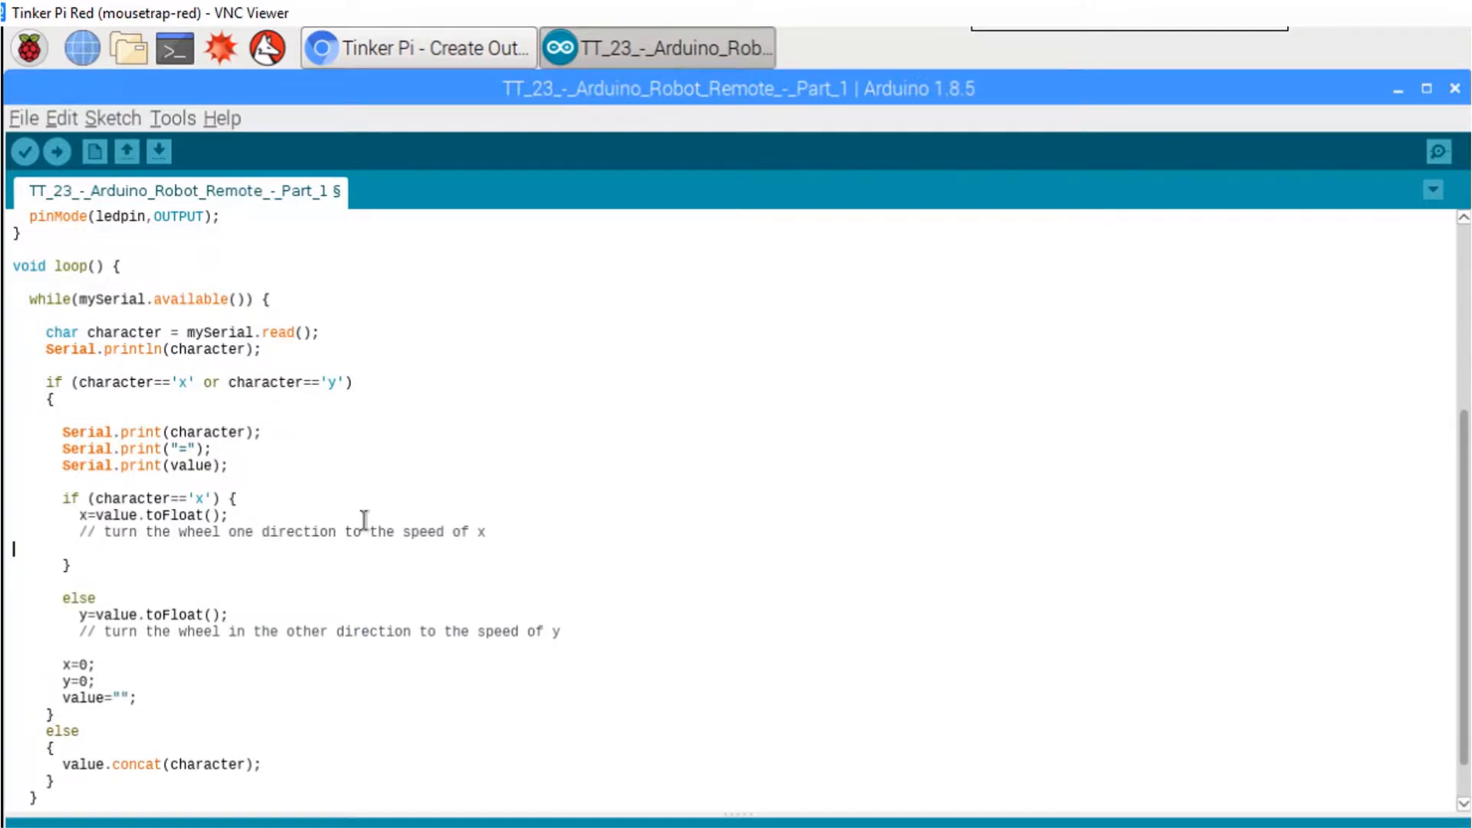
Add analogWrite(enA, x) and the in1/in2 digitalWrite calls inside the x block.
text(analogWrite(enA,x);)
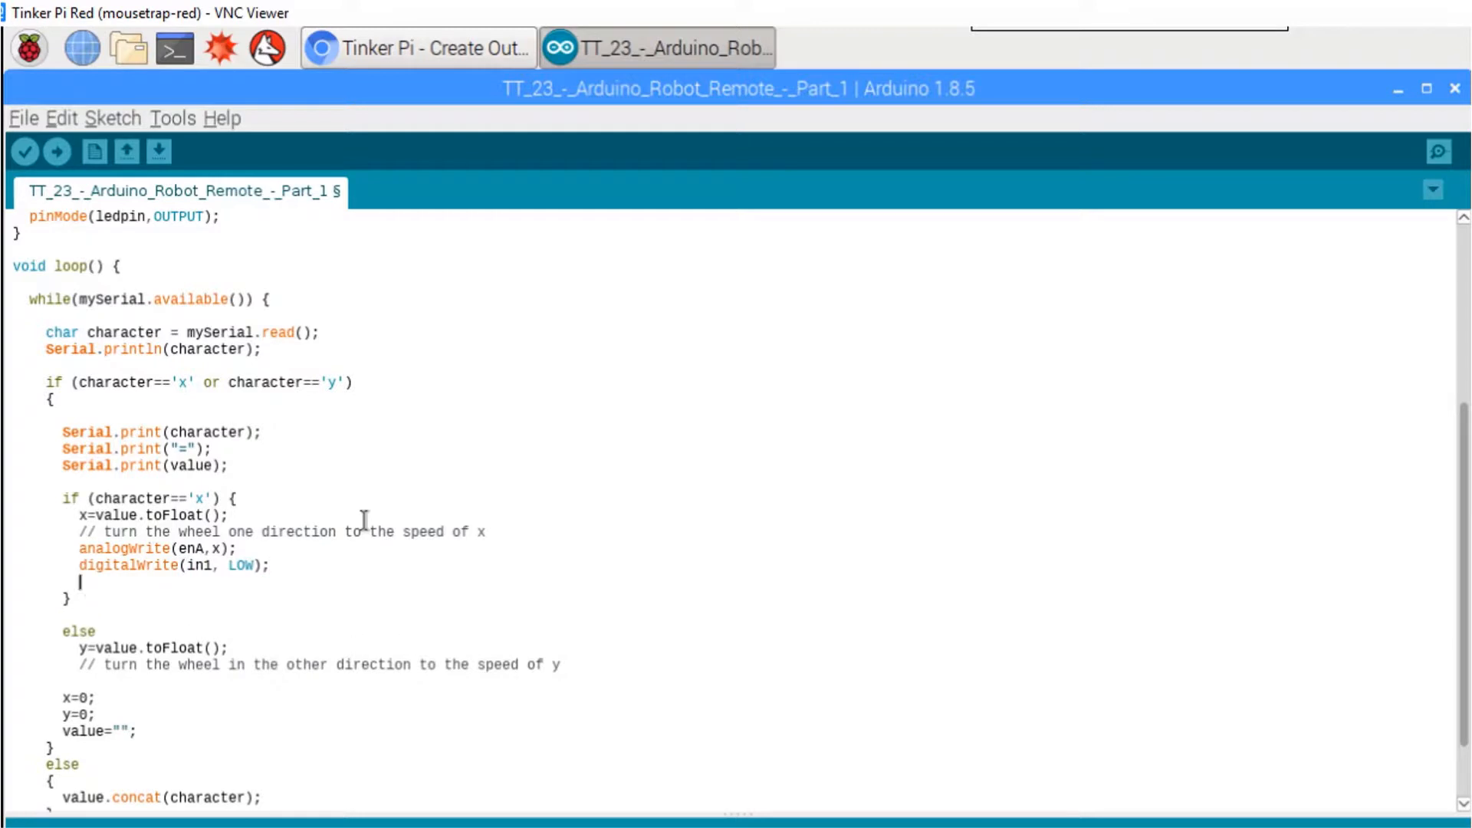
text(digitalWrite(in2, HIGH);)
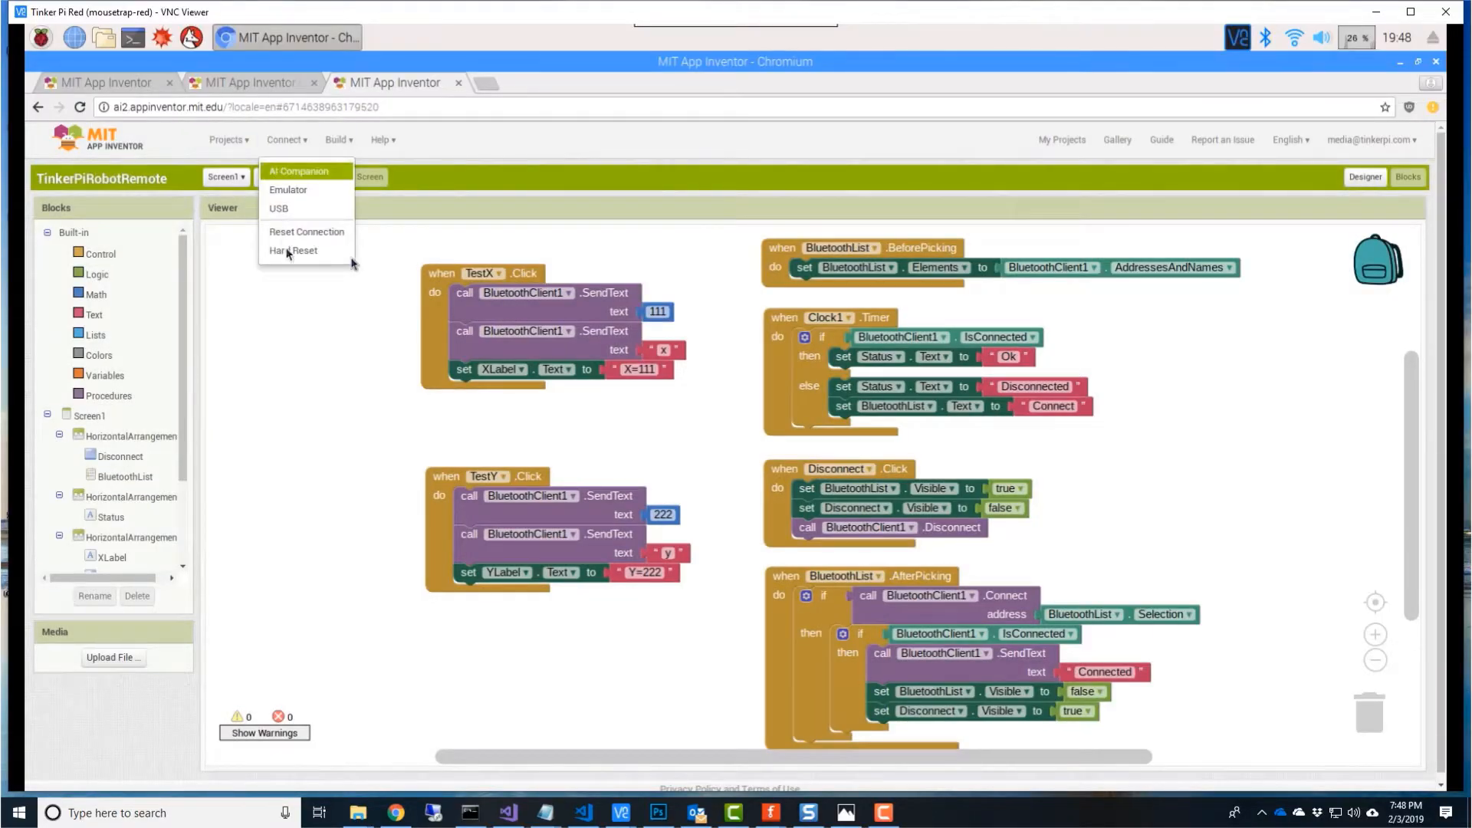
Connect the AI Companion so the phone app shows X=111 and Ok.
click(297, 171)
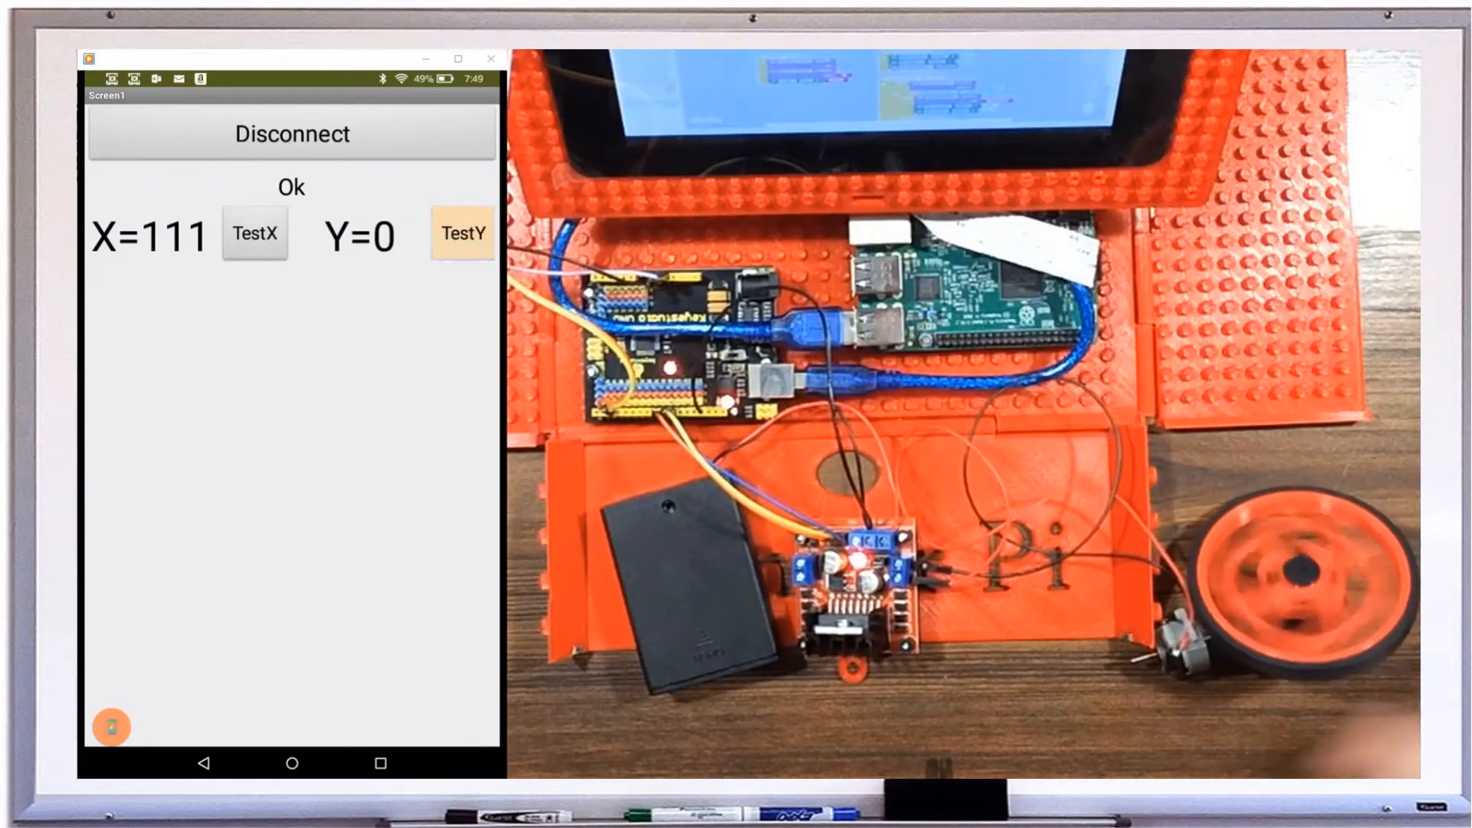
Tap TestY in the companion app so it displays Y=222.
click(461, 234)
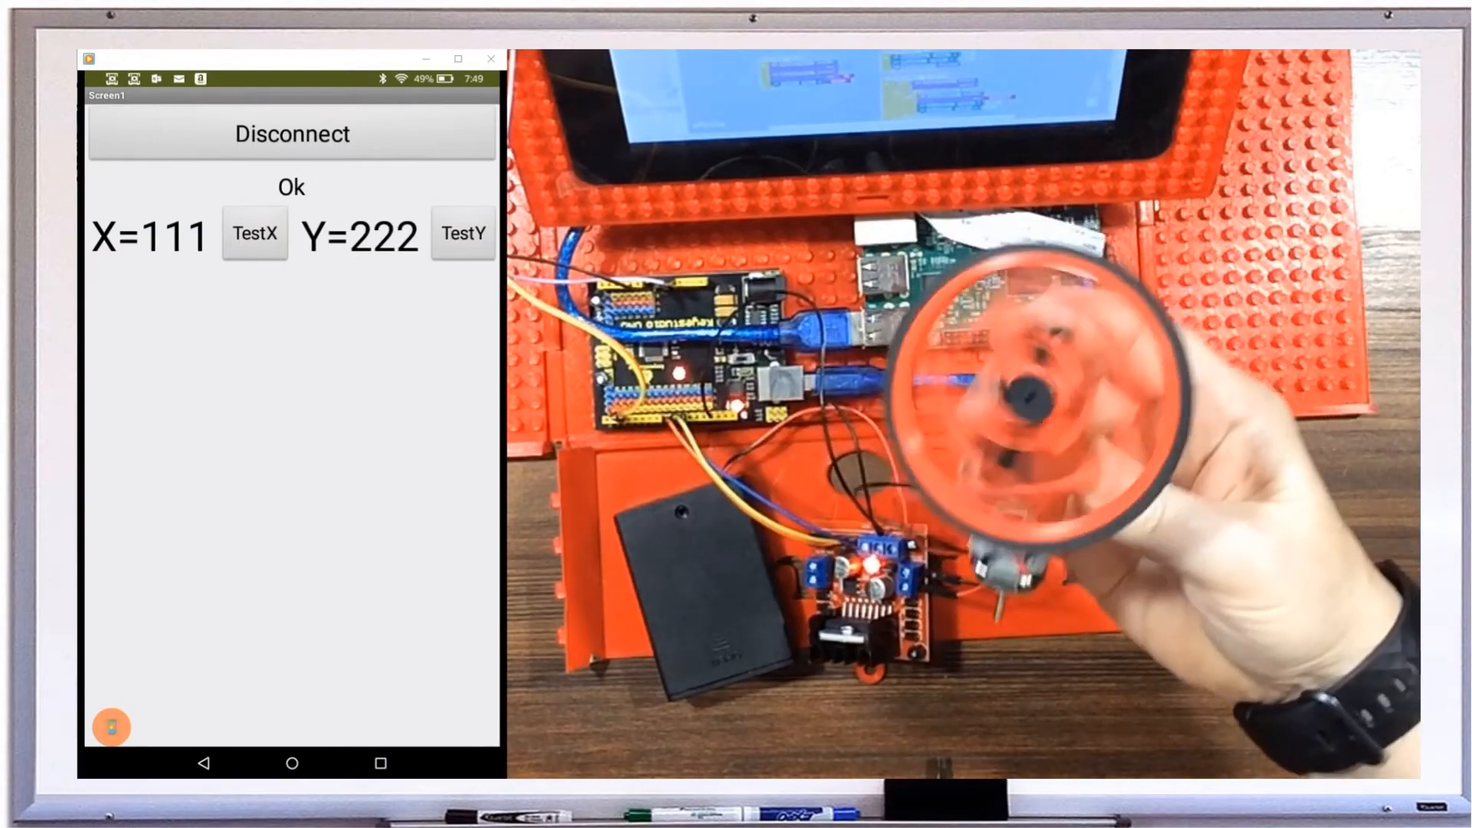